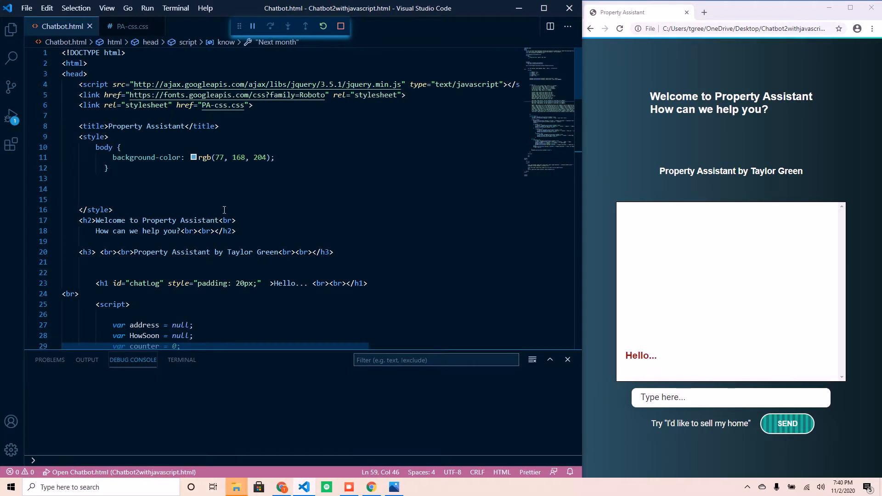
{"action": "mouse_move", "coordinate": [133, 26]}
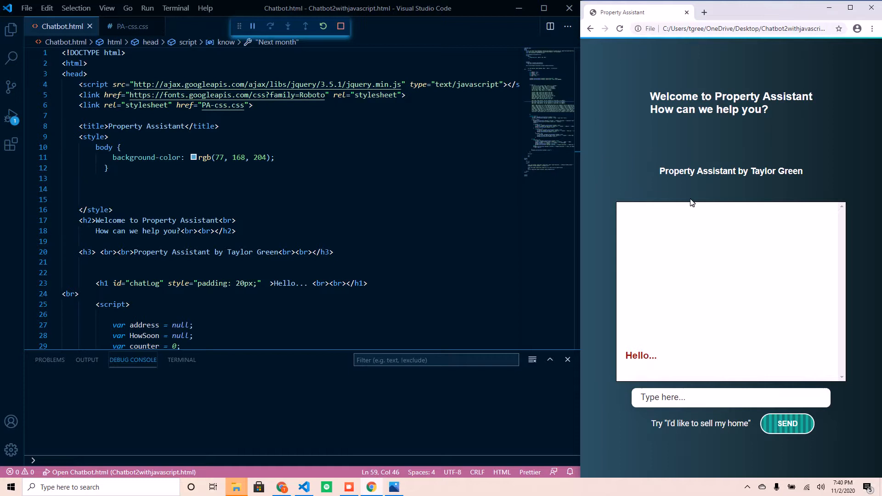
{"action": "mouse_move", "coordinate": [669, 196]}
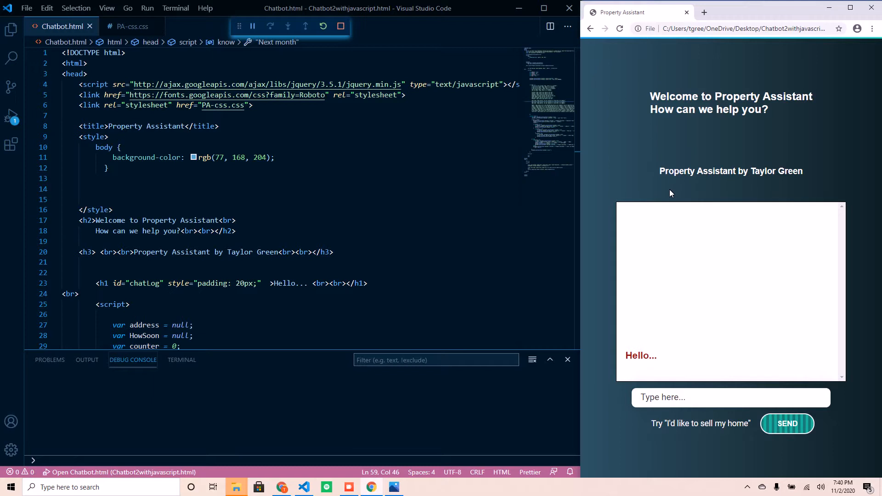
{"action": "mouse_move", "coordinate": [654, 191]}
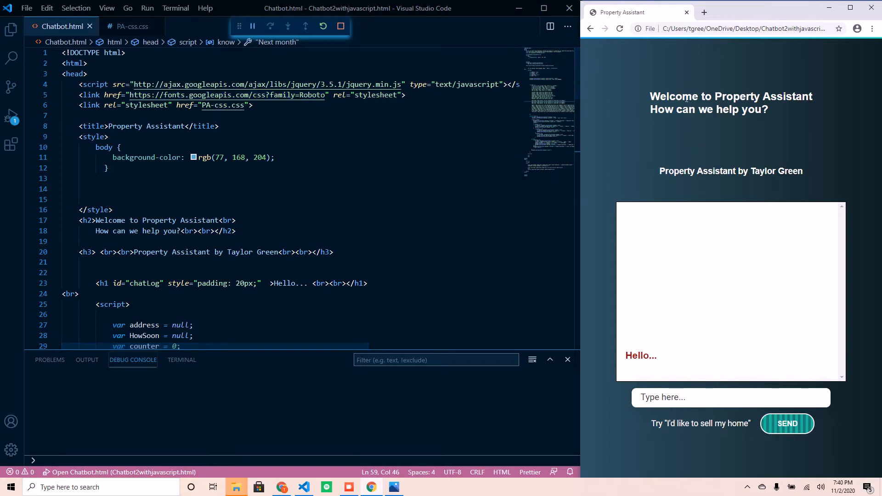
{"action": "mouse_move", "coordinate": [687, 377]}
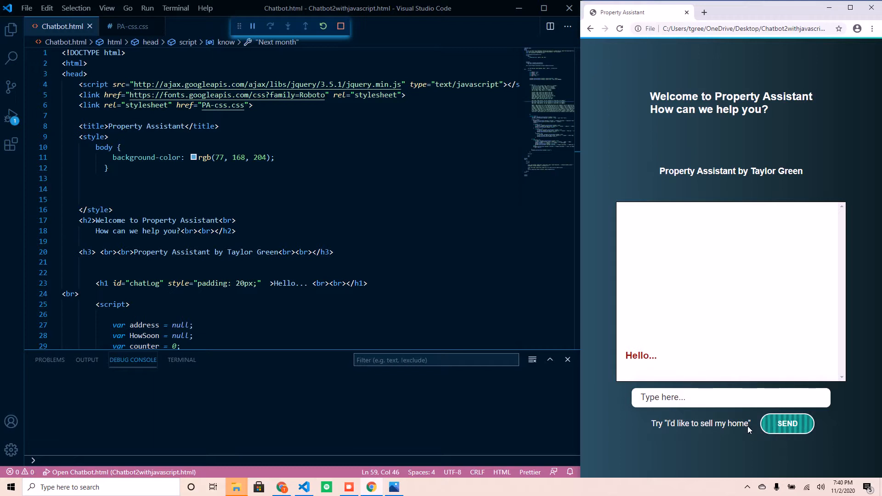
{"action": "mouse_move", "coordinate": [682, 302]}
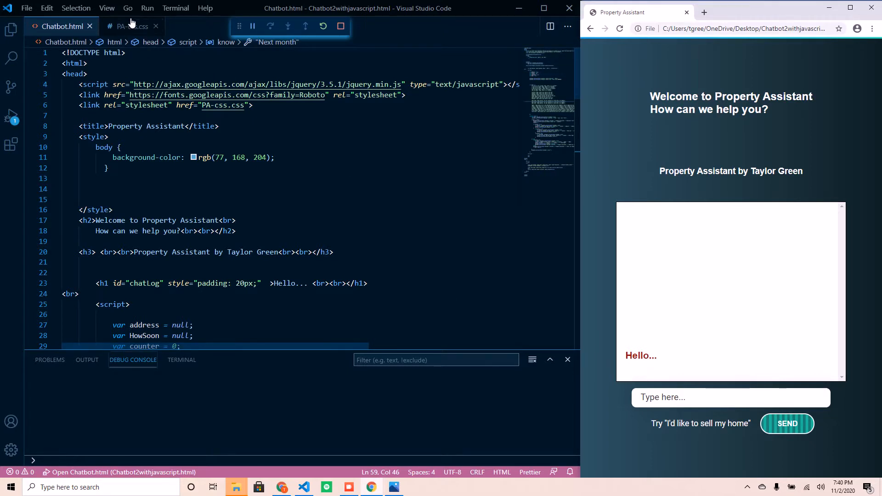
Look over the chatbot's stylesheet, then return to the chatbot HTML file
{"action": "left_click", "coordinate": [130, 26]}
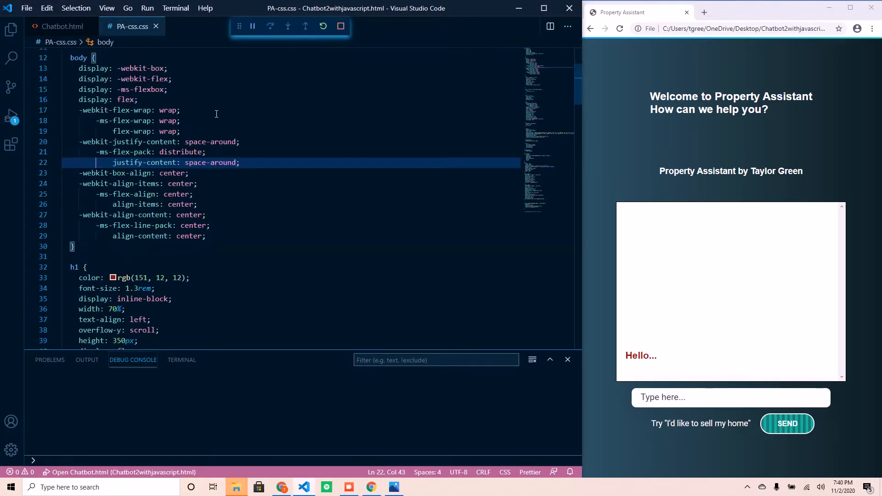
{"action": "scroll", "scroll_direction": "down", "scroll_amount": 3}
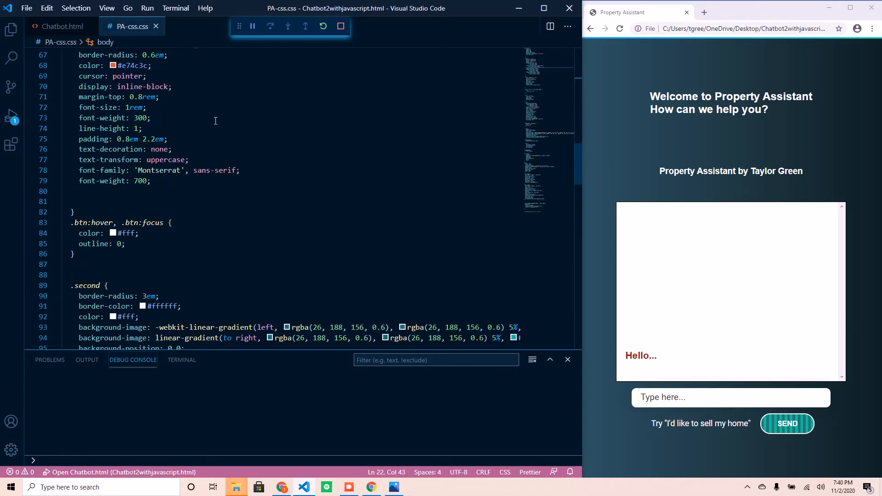
{"action": "scroll", "scroll_direction": "down", "scroll_amount": 3}
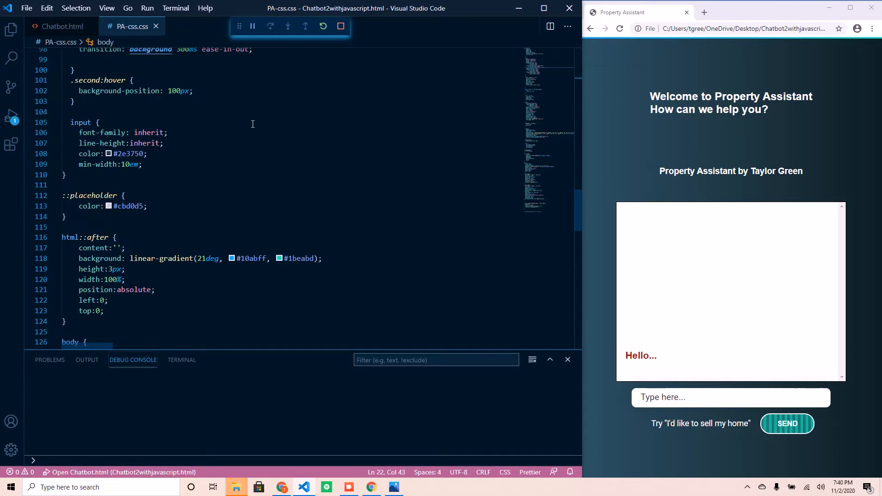
{"action": "left_click", "coordinate": [61, 25]}
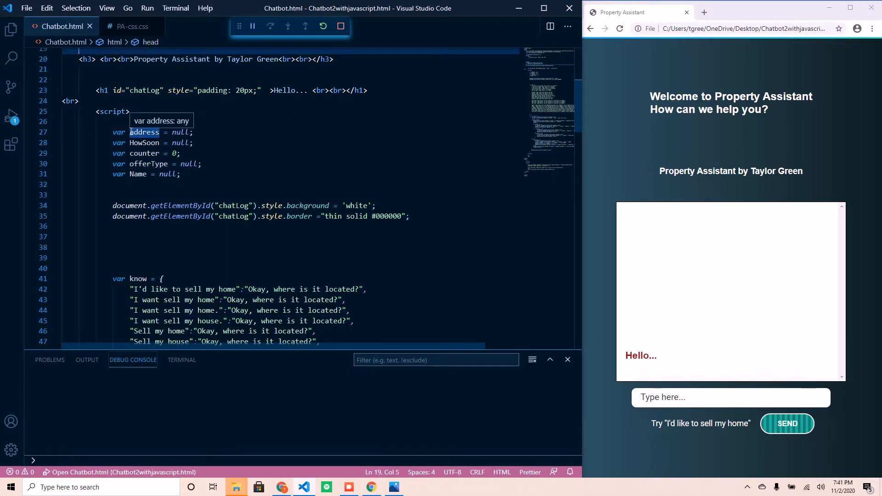
Point out the address and HowSoon variable declarations and the offer-type storage branch in the script
{"action": "double_click", "coordinate": [143, 142]}
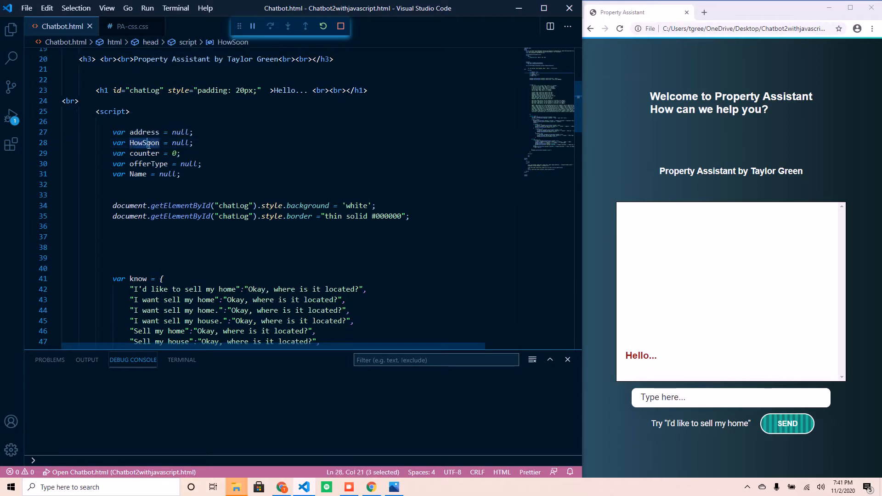
{"action": "left_click", "coordinate": [142, 143]}
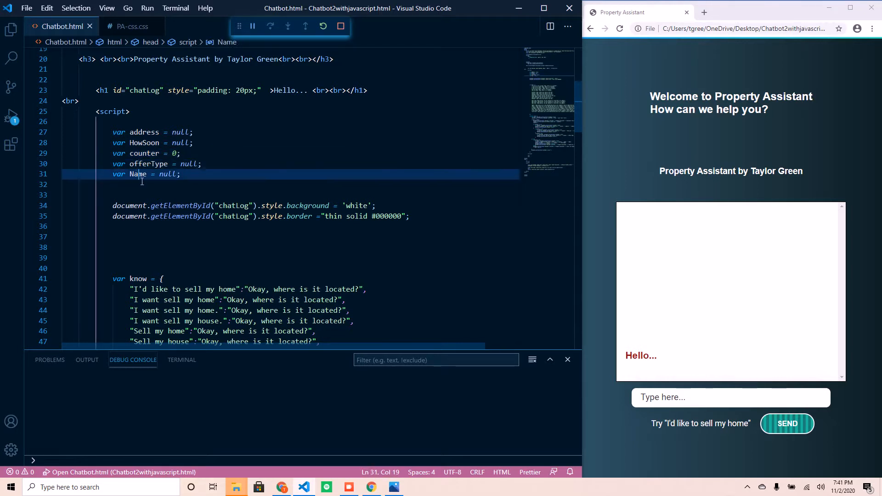
{"action": "scroll", "scroll_direction": "down", "scroll_amount": 3}
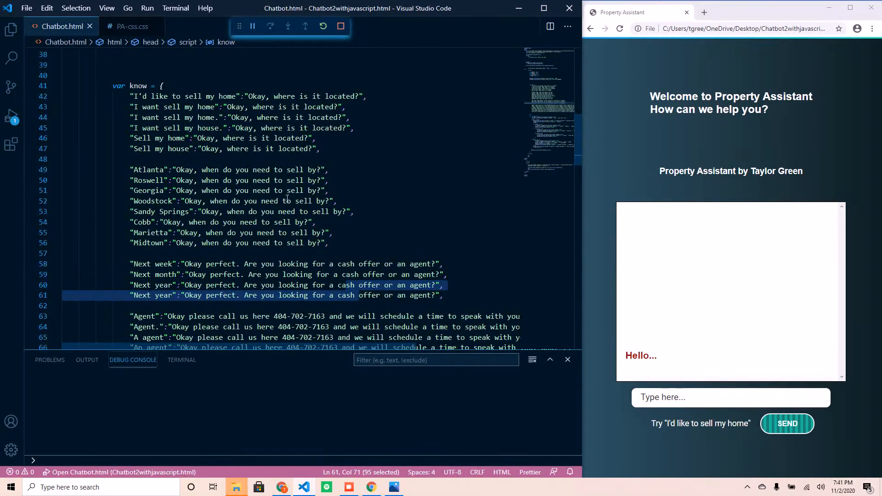
{"action": "scroll", "scroll_direction": "down", "scroll_amount": 3}
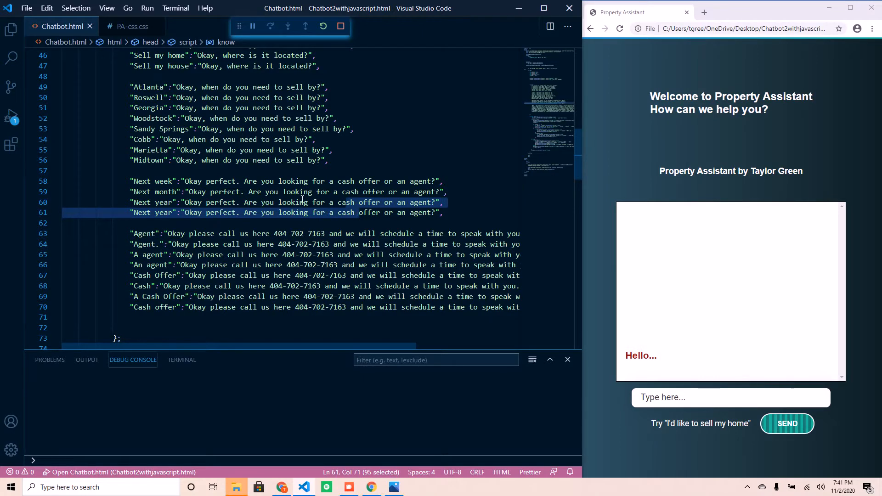
{"action": "scroll", "scroll_direction": "down", "scroll_amount": 3}
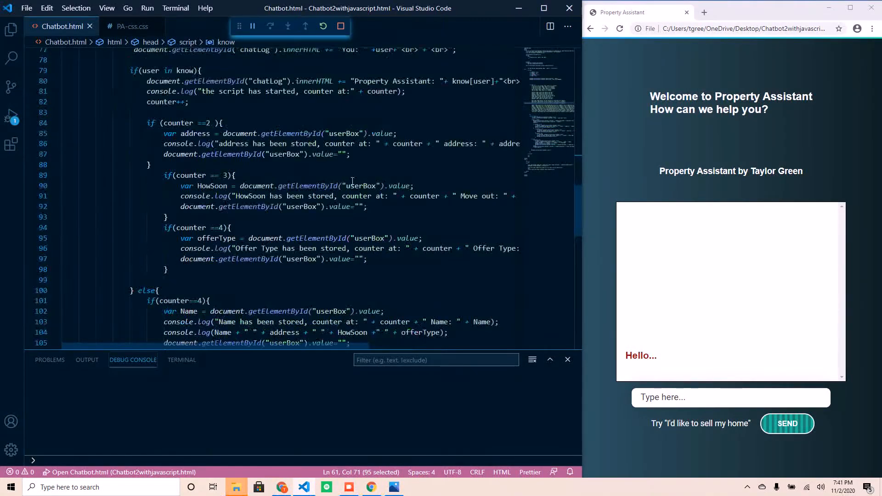
{"action": "scroll", "scroll_direction": "down", "scroll_amount": 3}
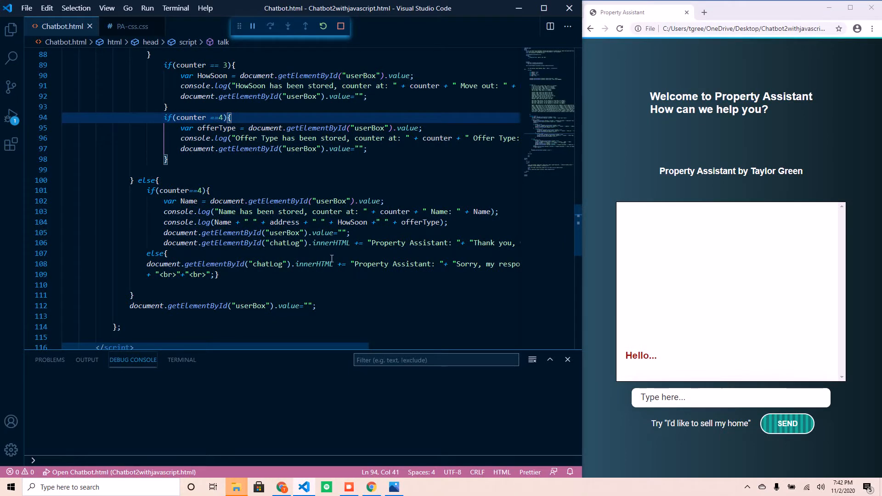
{"action": "left_click", "coordinate": [160, 253]}
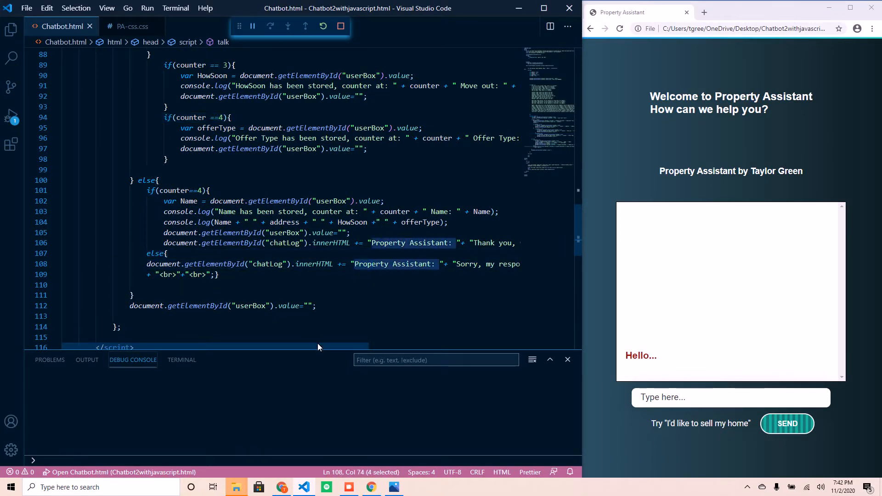
{"action": "scroll", "scroll_direction": "right", "scroll_amount": 3}
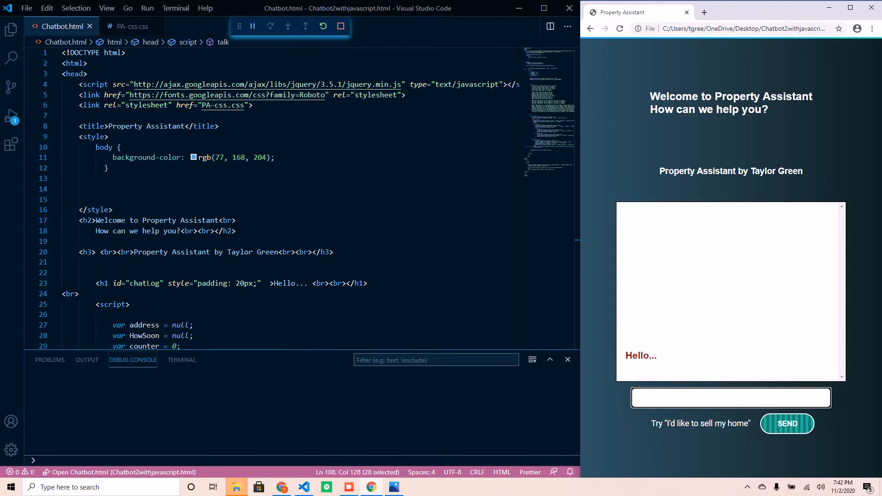
Tell the chatbot 'I'd like to sell my house' and give Atlanta as the property location
{"action": "type", "text": "I'd like to"}
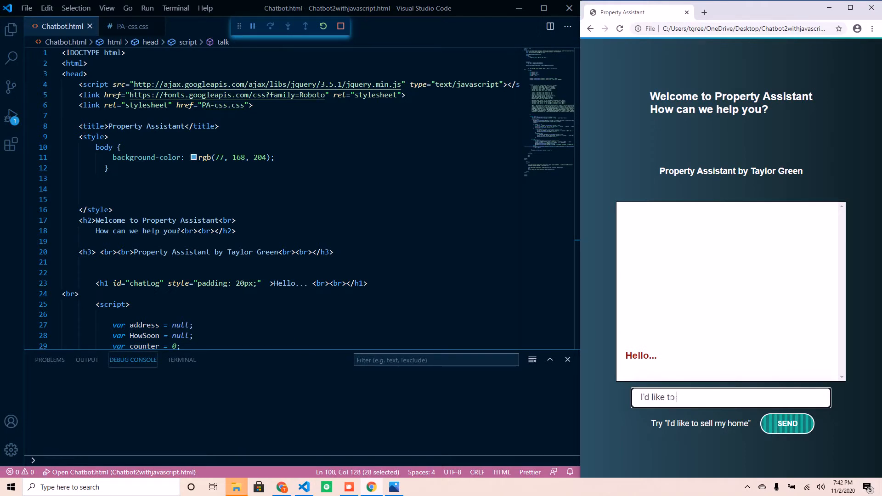
{"action": "type", "text": "sell my ho"}
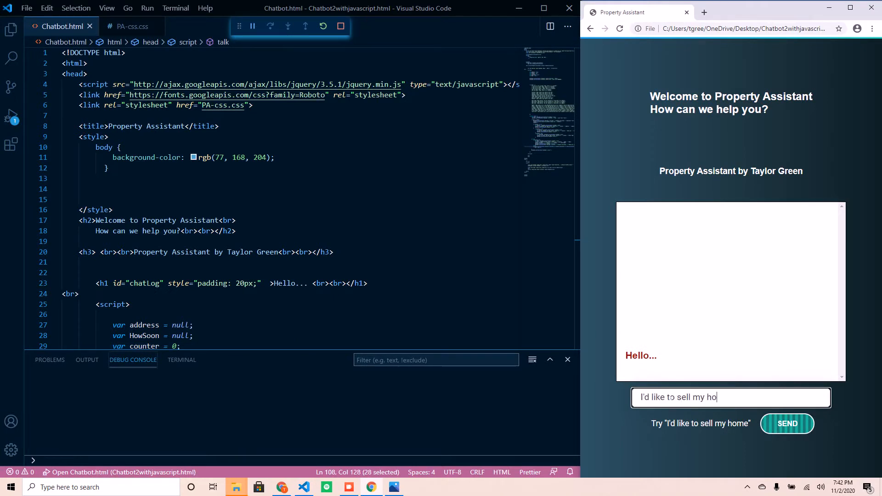
{"action": "left_click", "coordinate": [786, 424]}
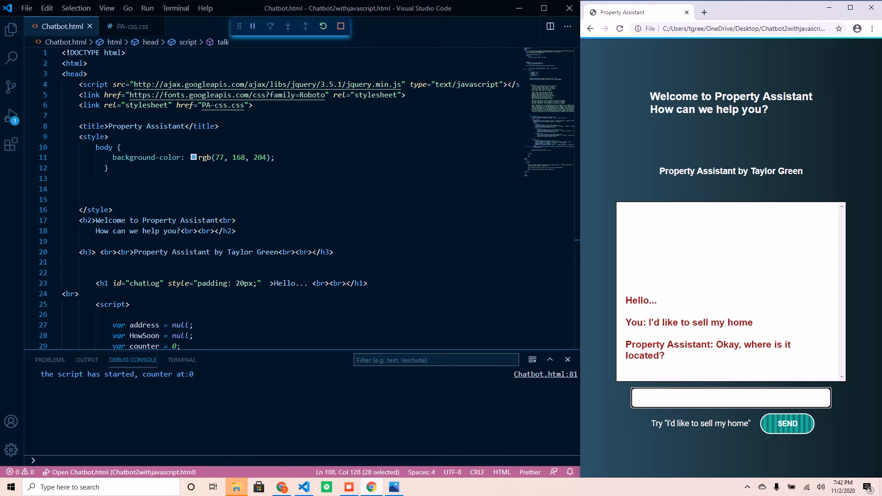
{"action": "left_click", "coordinate": [731, 397]}
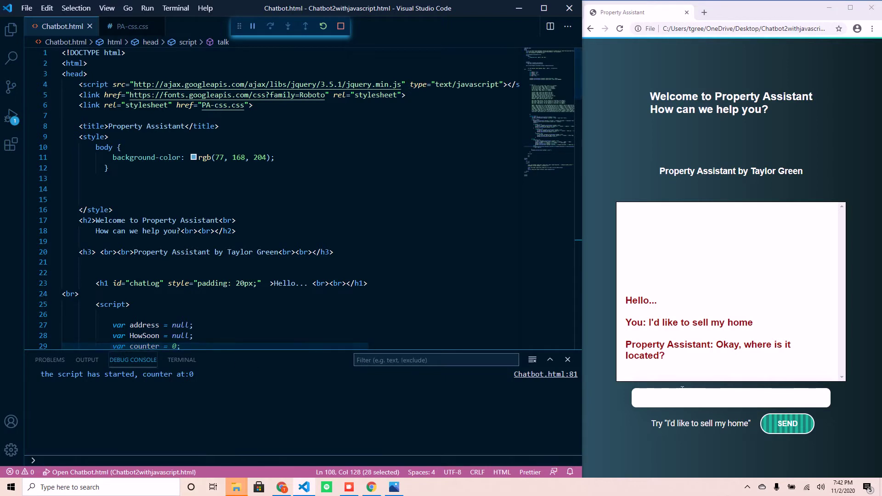
{"action": "type", "text": "Atlant"}
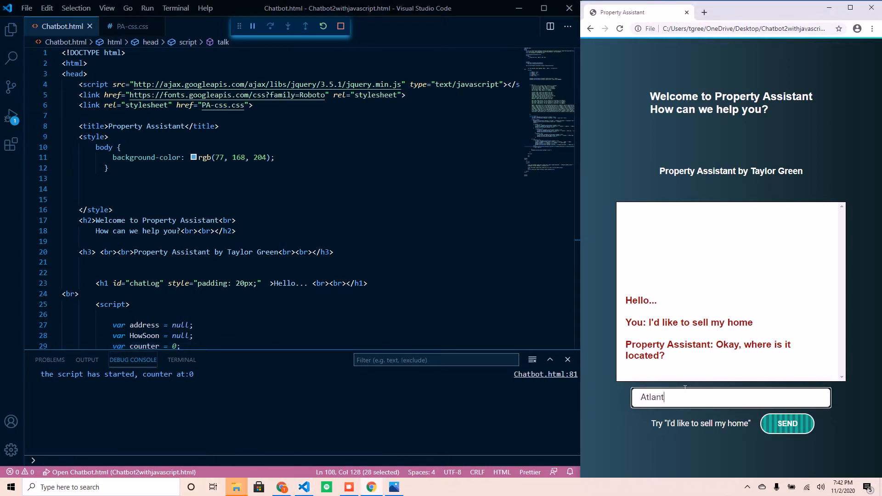
{"action": "left_click", "coordinate": [787, 424]}
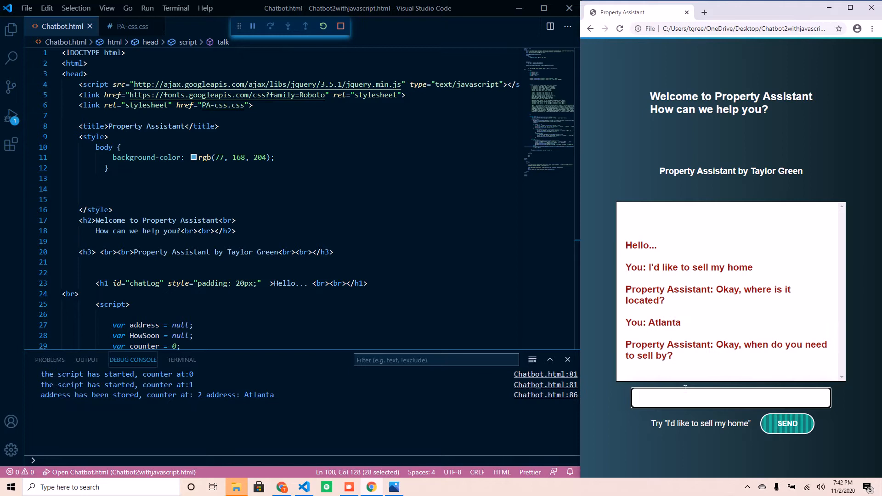
{"action": "left_click_drag", "start_coordinate": [207, 395], "coordinate": [276, 395]}
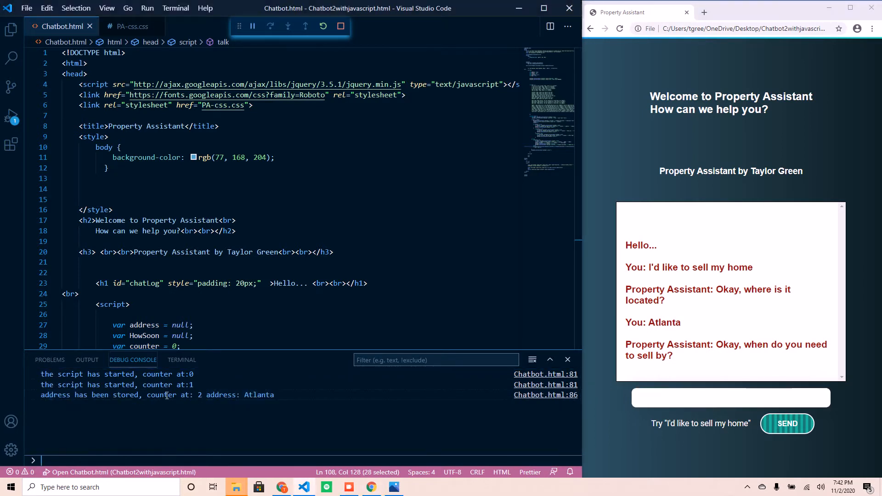
{"action": "left_click", "coordinate": [732, 398]}
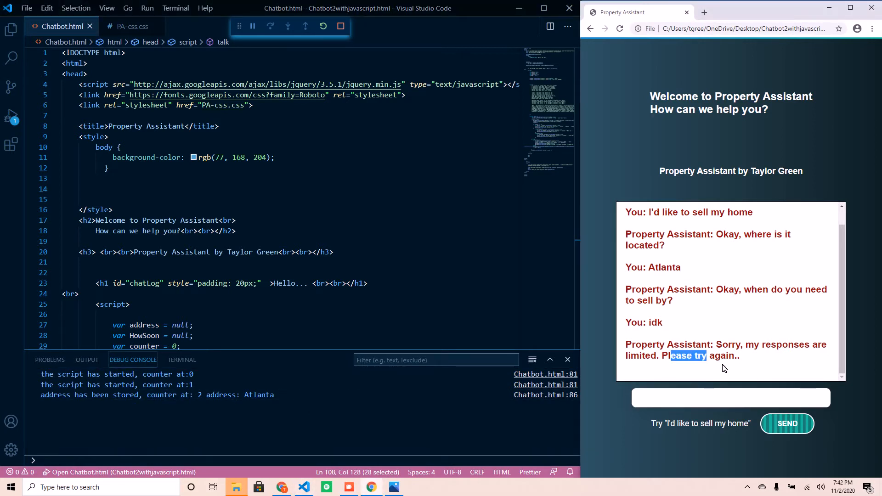
Answer Next week and the name, marking the logged move-out and name entries in the debug output
{"action": "left_click", "coordinate": [732, 397]}
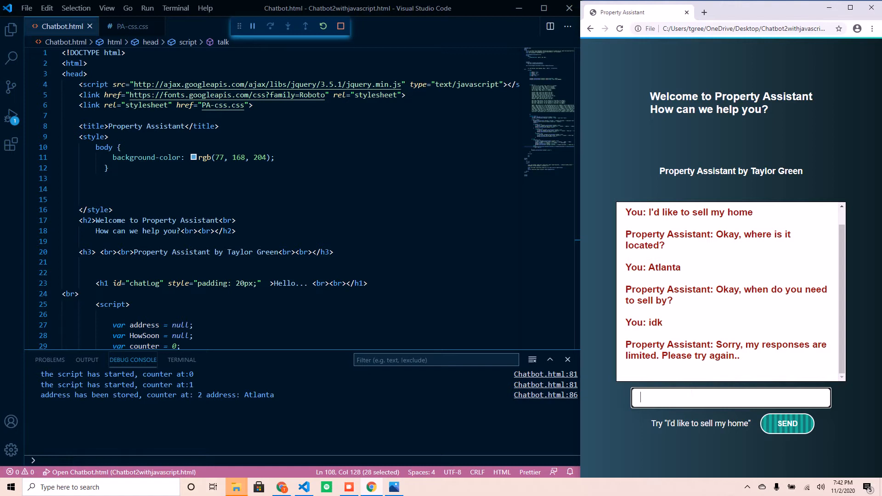
{"action": "type", "text": "Next week"}
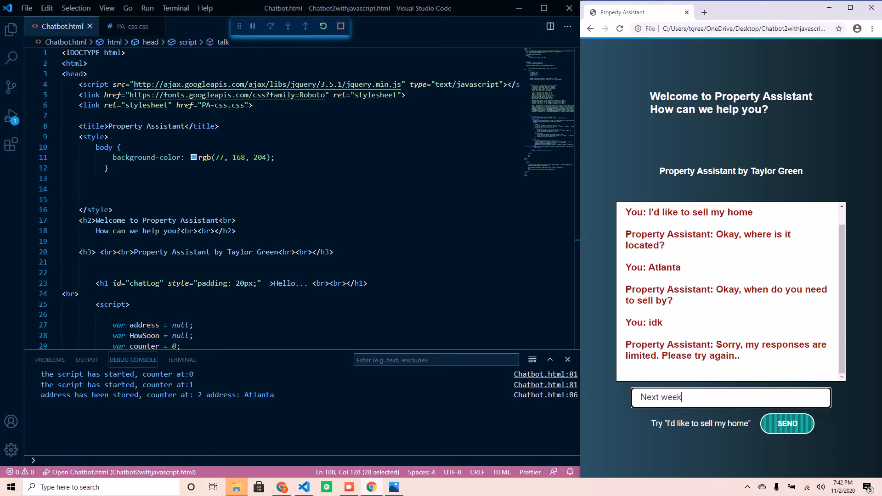
{"action": "left_click", "coordinate": [787, 424]}
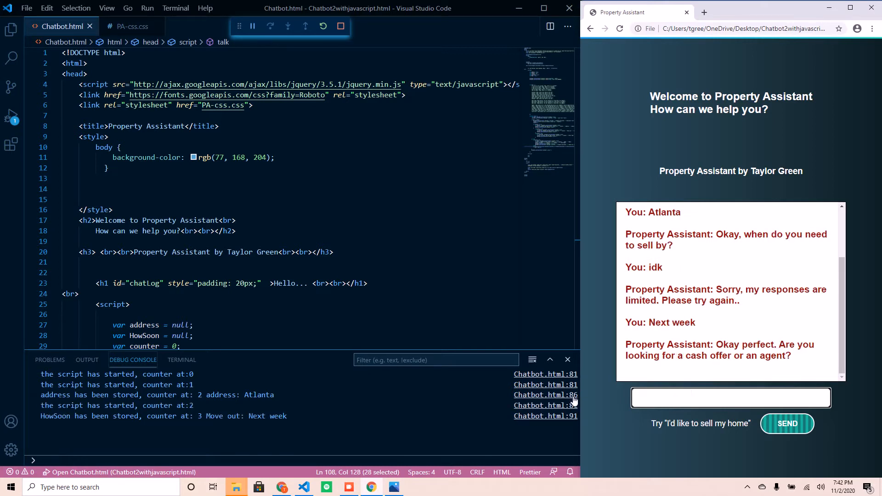
{"action": "double_click", "coordinate": [248, 416]}
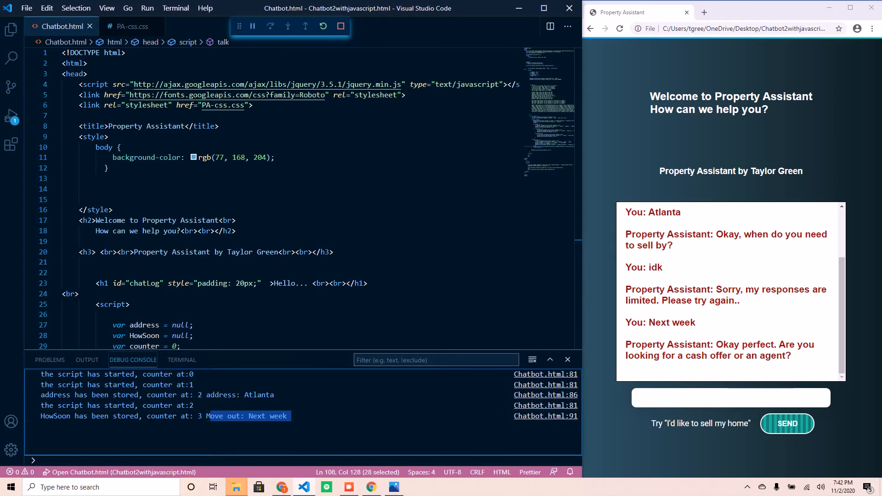
{"action": "left_click", "coordinate": [732, 398]}
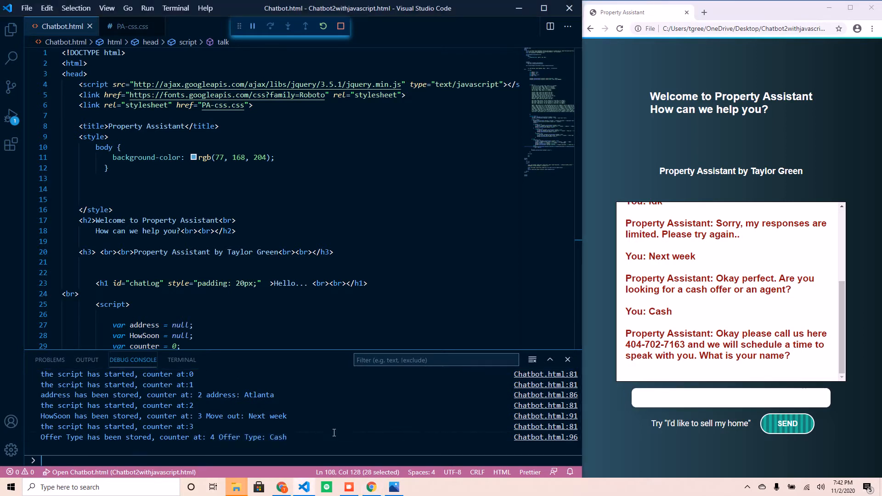
{"action": "type", "text": "T"}
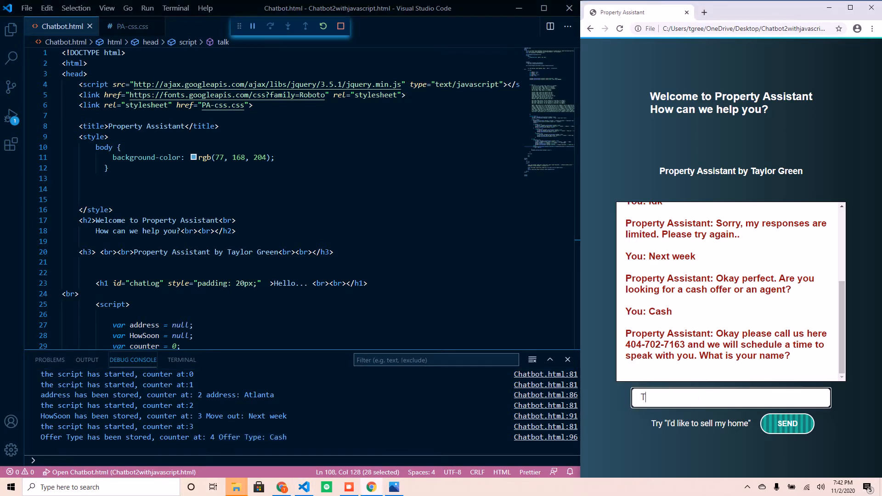
{"action": "left_click", "coordinate": [787, 423]}
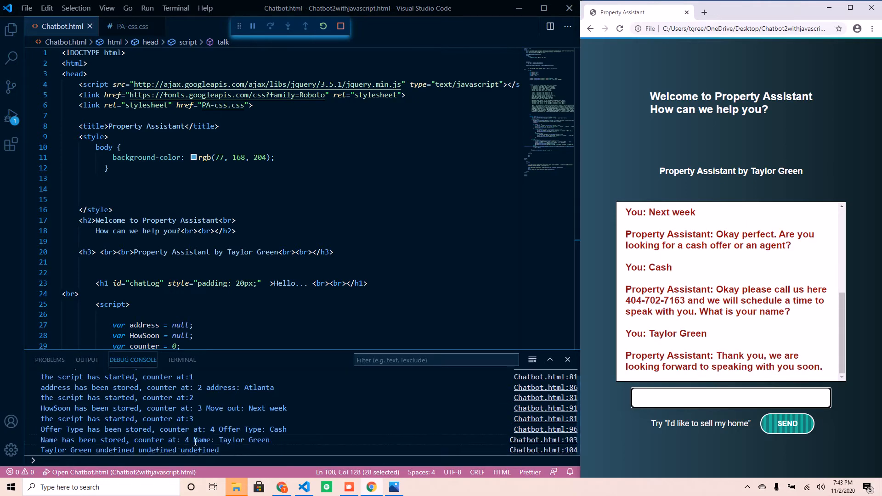
{"action": "double_click", "coordinate": [113, 440]}
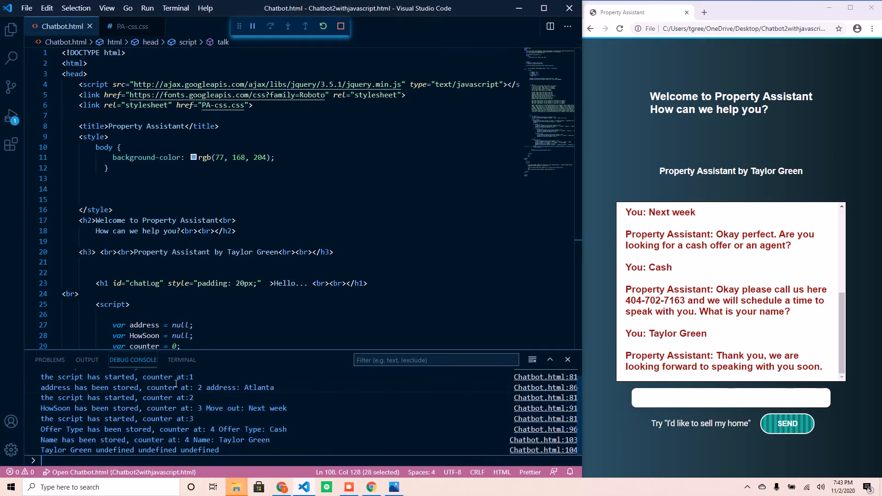
{"action": "mouse_move", "coordinate": [255, 201]}
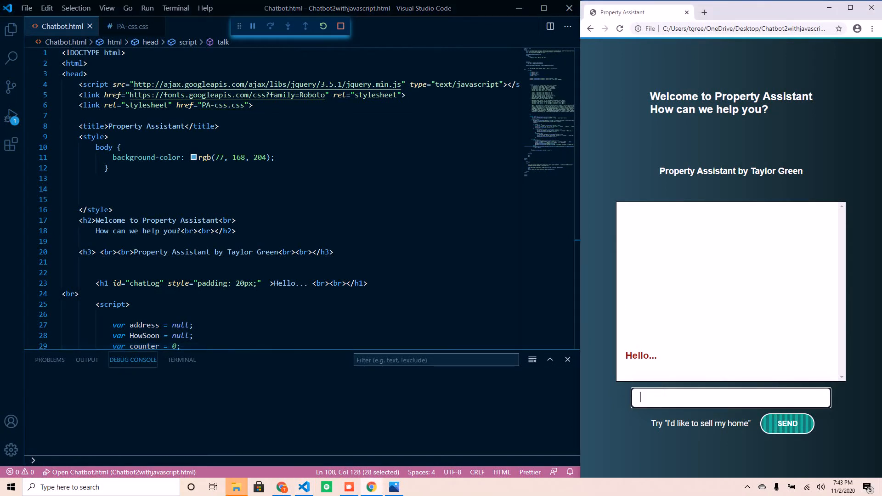
Send 'I'd like to sell my house' twice and get only the limited-responses apology each time
{"action": "type", "text": "I'd like to"}
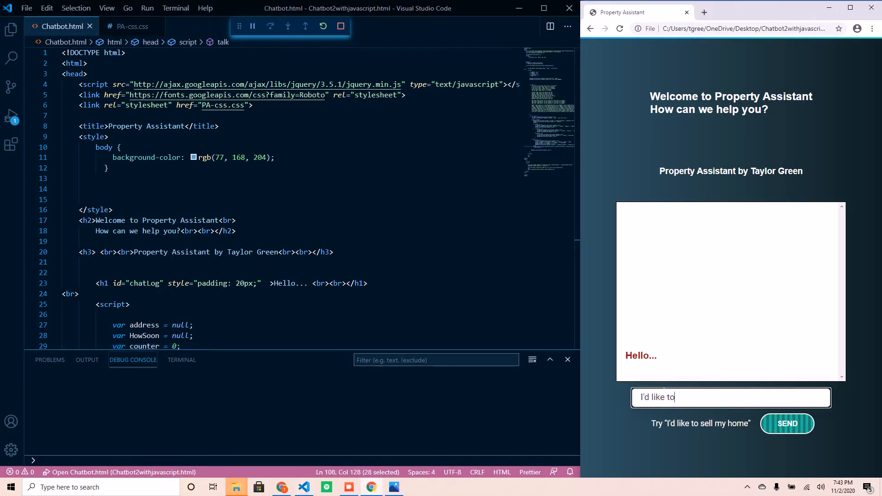
{"action": "type", "text": "sell my hou"}
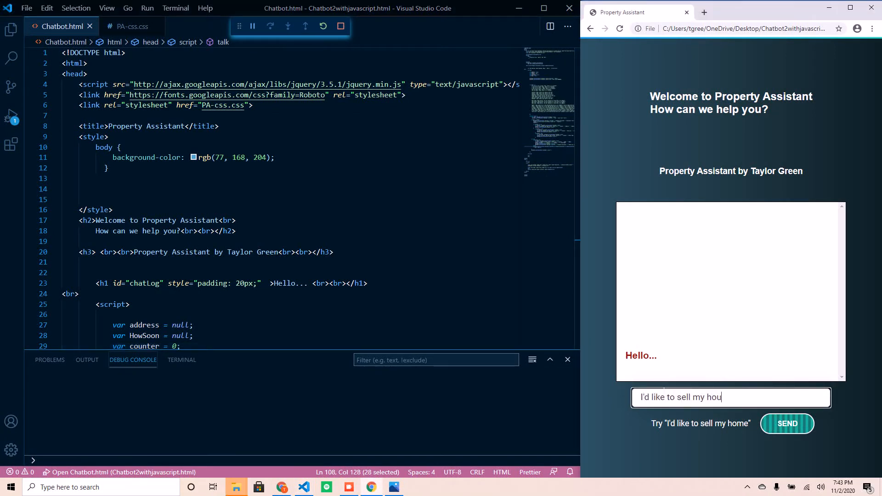
{"action": "left_click", "coordinate": [787, 423]}
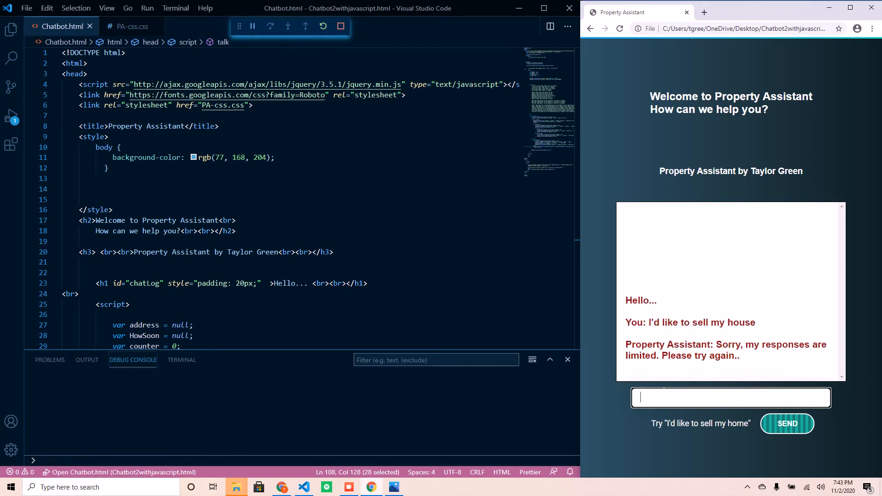
{"action": "type", "text": "I'd like to s"}
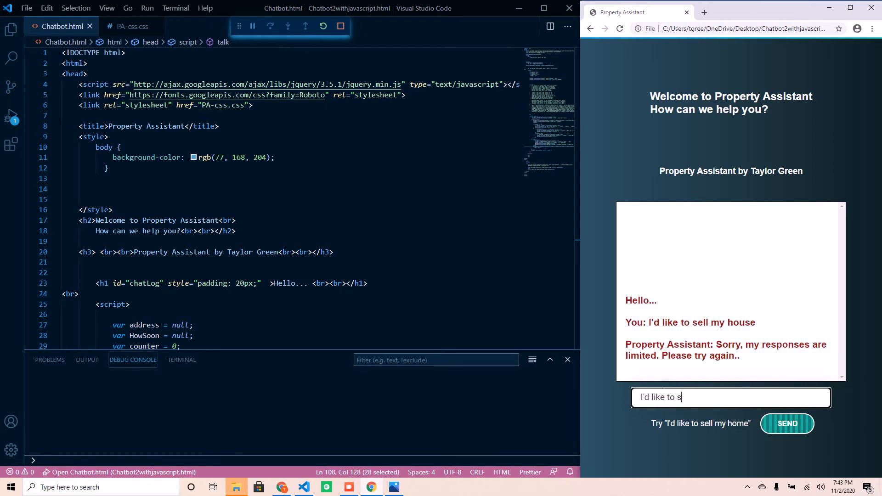
{"action": "type", "text": "ell my h"}
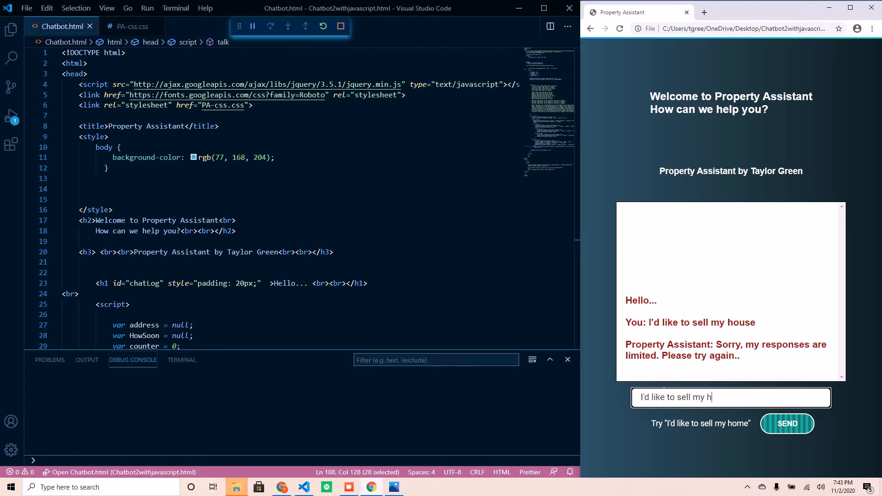
{"action": "left_click", "coordinate": [787, 424]}
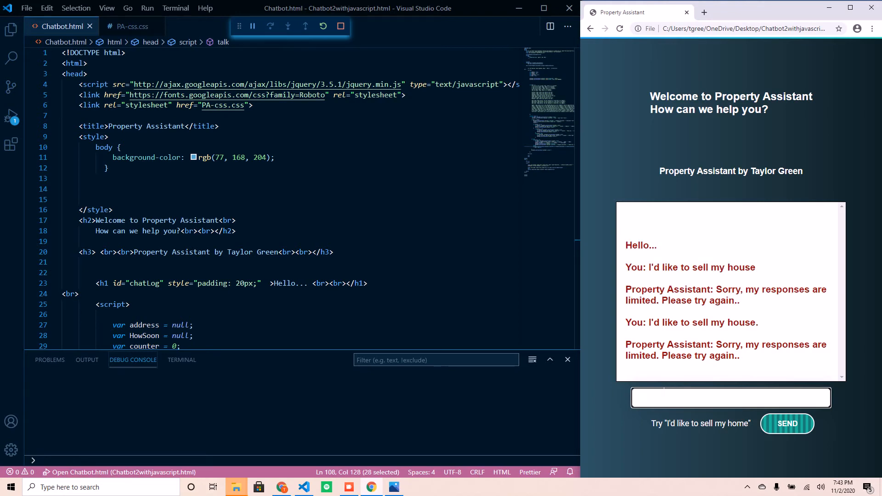
{"action": "scroll", "scroll_direction": "down", "scroll_amount": 3}
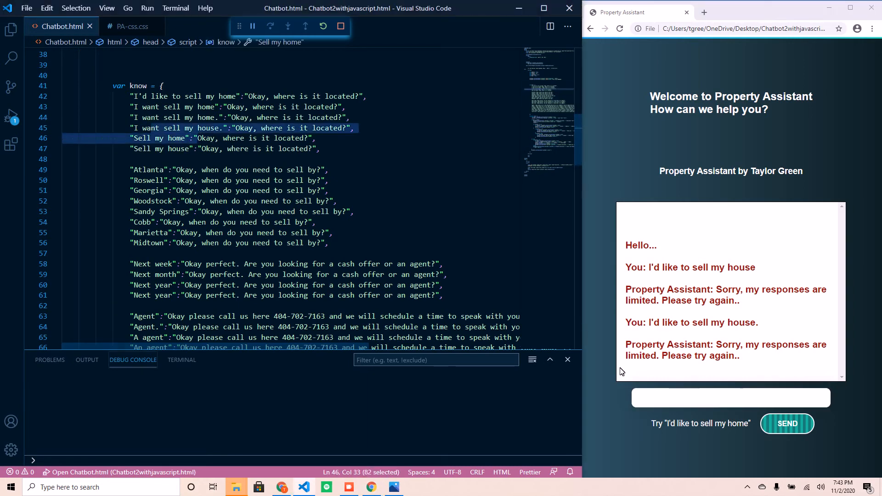
Start a new run with 'Sell my house', then answer Next year and A agent, each logged as stored
{"action": "type", "text": "Sell my"}
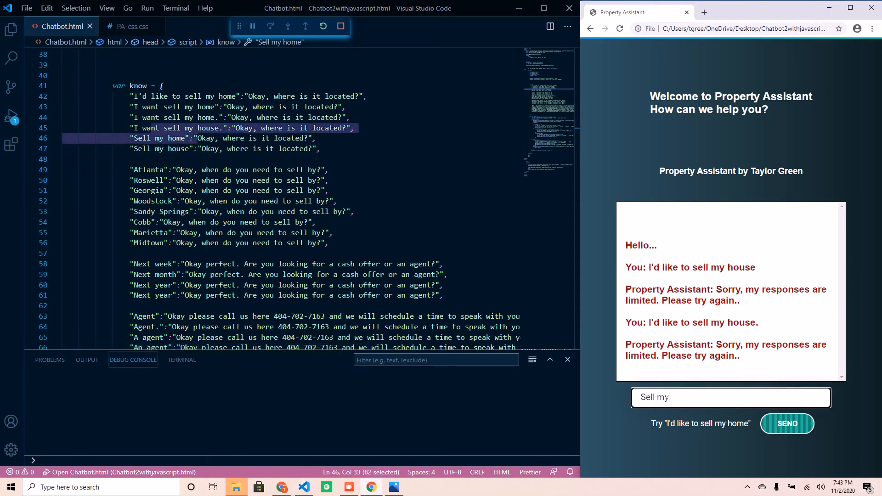
{"action": "left_click", "coordinate": [786, 424]}
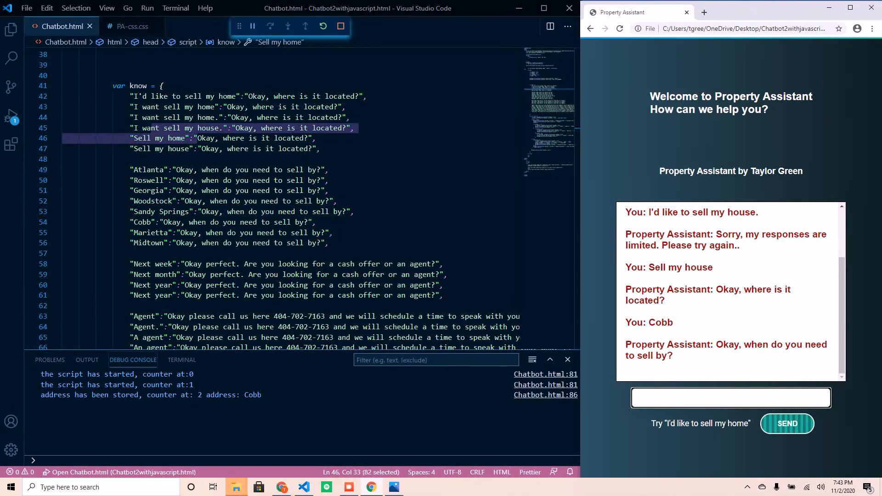
{"action": "type", "text": "N"}
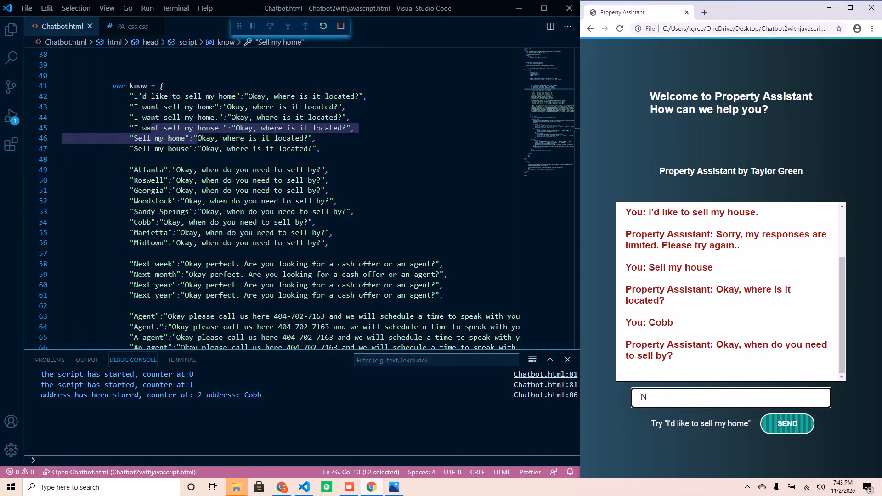
{"action": "type", "text": "ext year"}
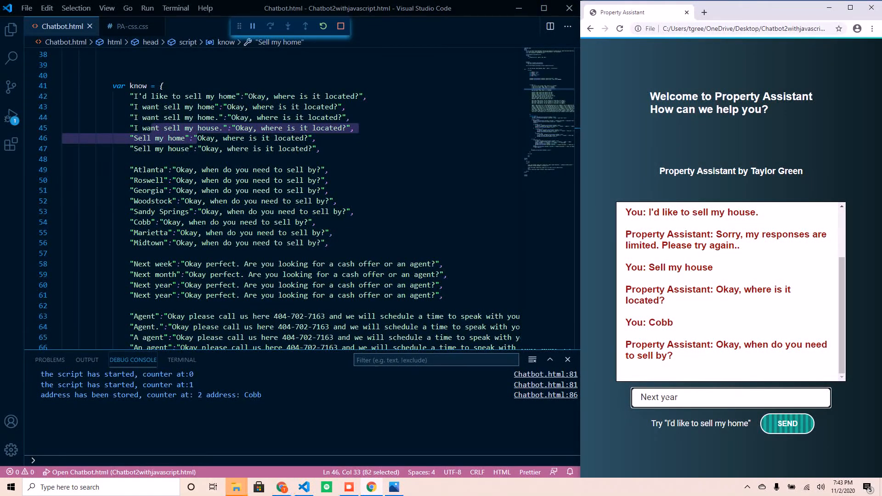
{"action": "left_click", "coordinate": [787, 423]}
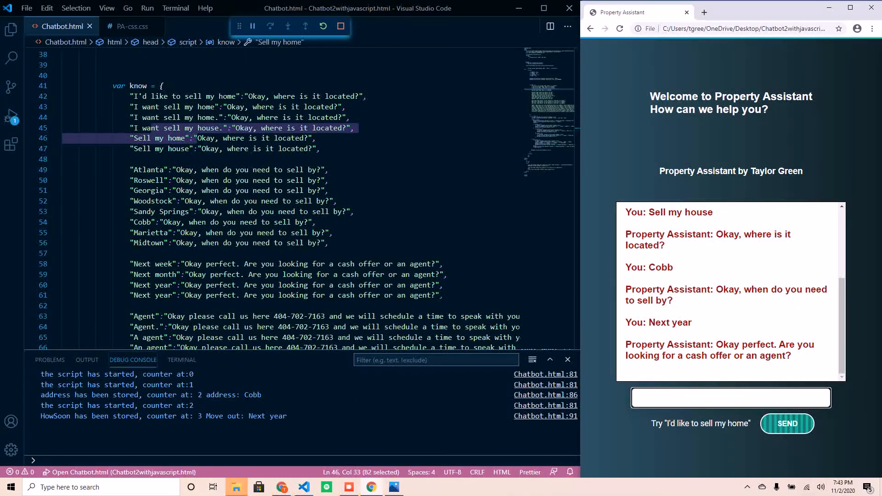
{"action": "type", "text": "A"}
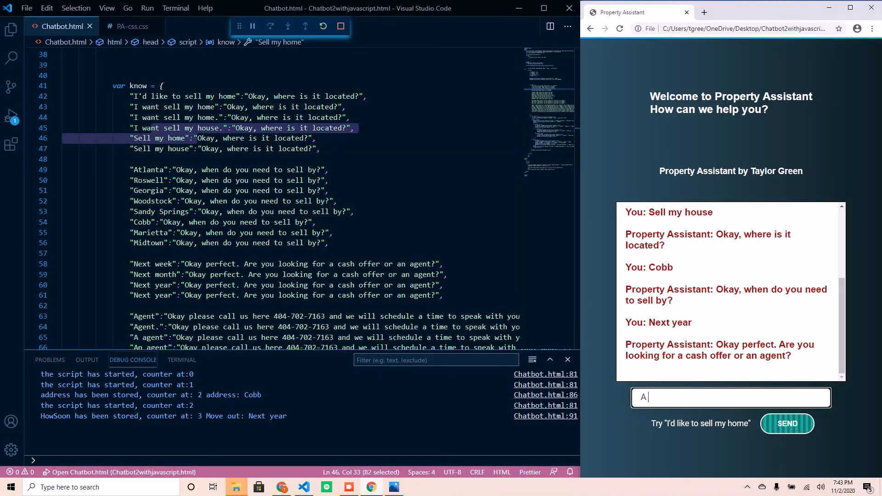
{"action": "left_click", "coordinate": [787, 424]}
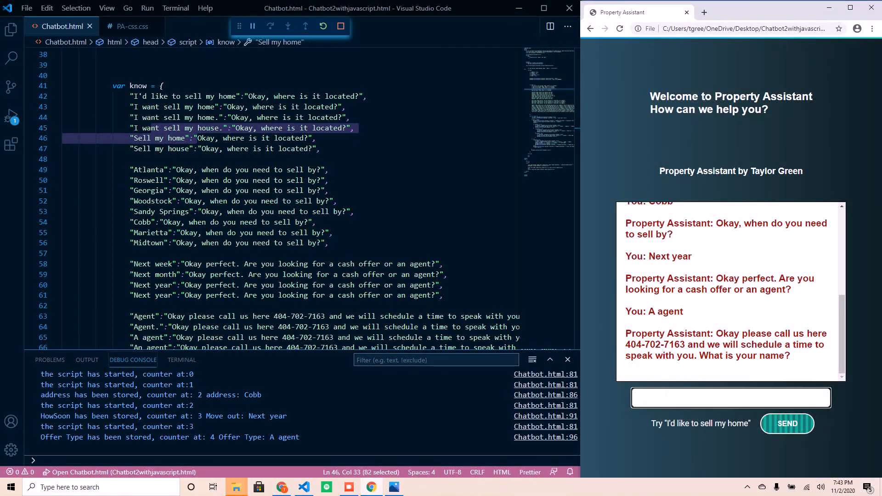
{"action": "scroll", "scroll_direction": "down", "scroll_amount": 3}
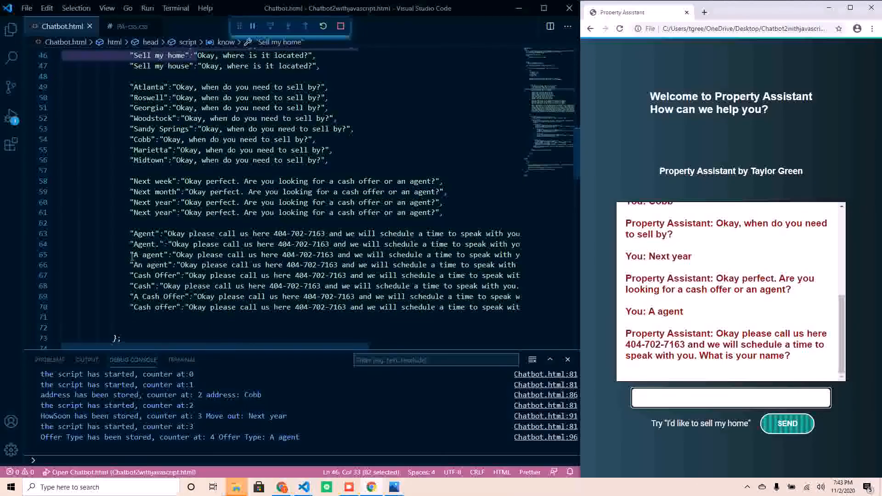
{"action": "double_click", "coordinate": [153, 255]}
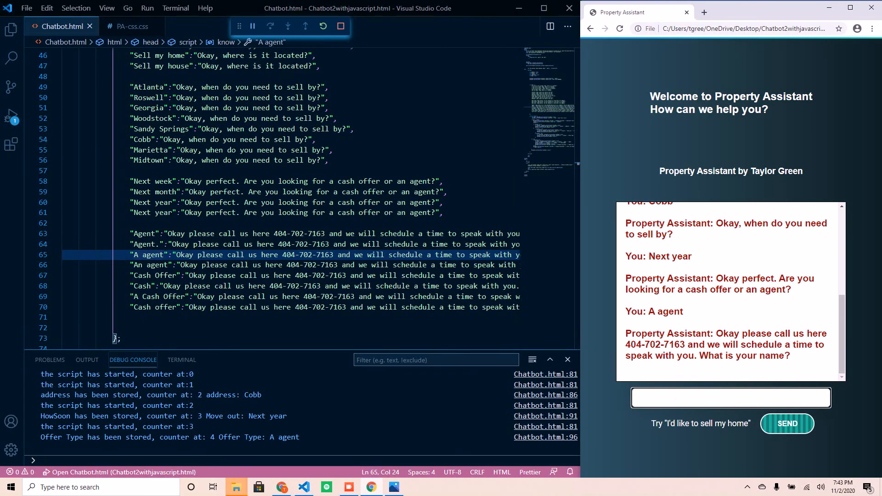
{"action": "type", "text": "Taylor Green"}
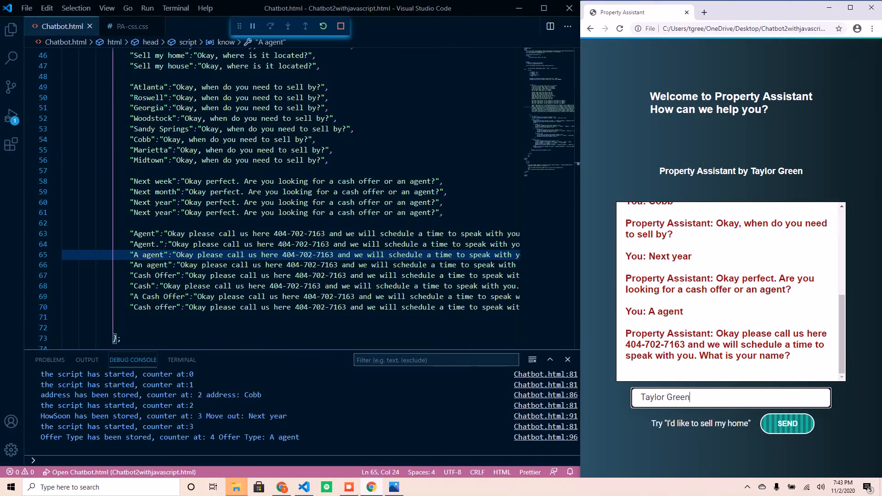
{"action": "left_click", "coordinate": [786, 424]}
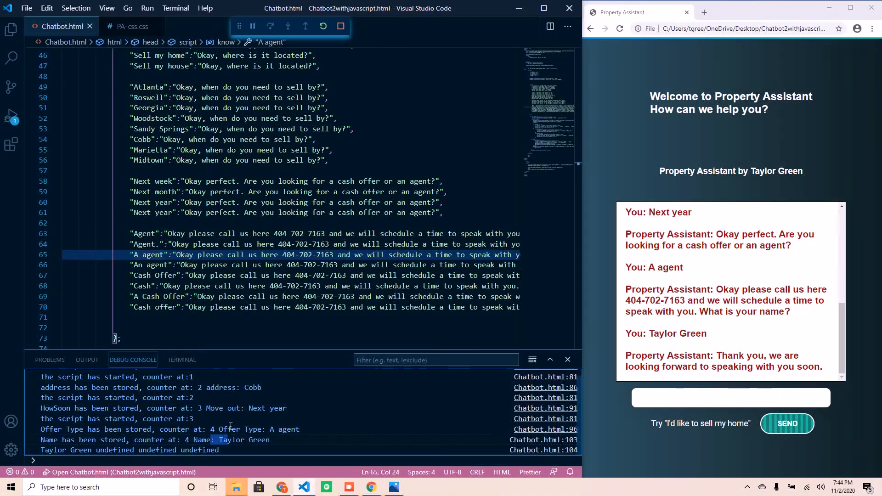